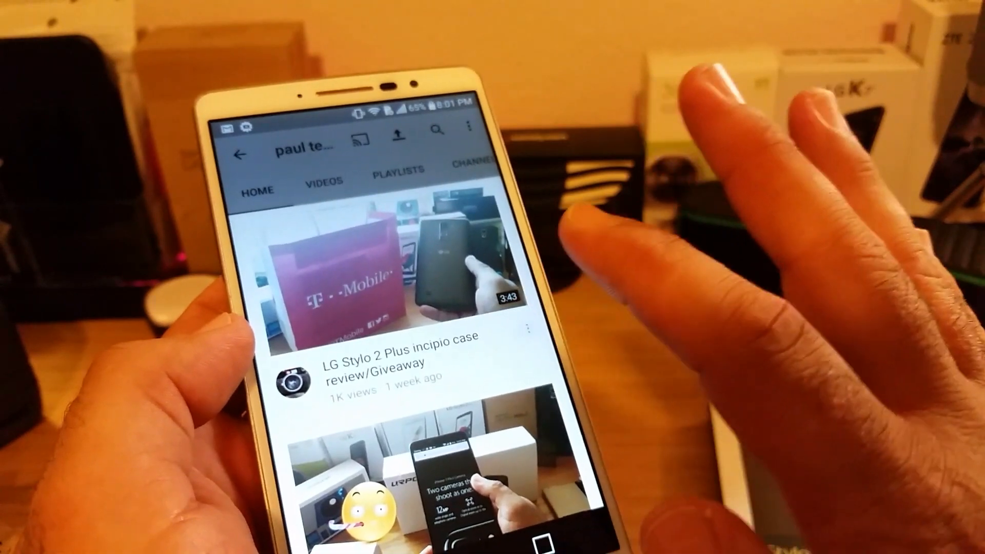
- Share the LG Stylo 2 Plus incipio case review/Giveaway video's link from its options menu
click(529, 327)
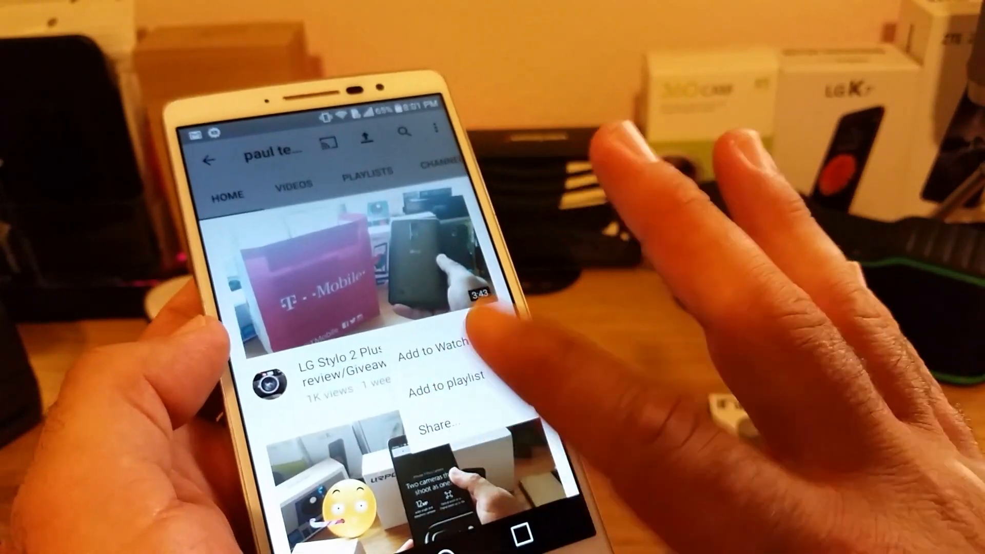
click(442, 425)
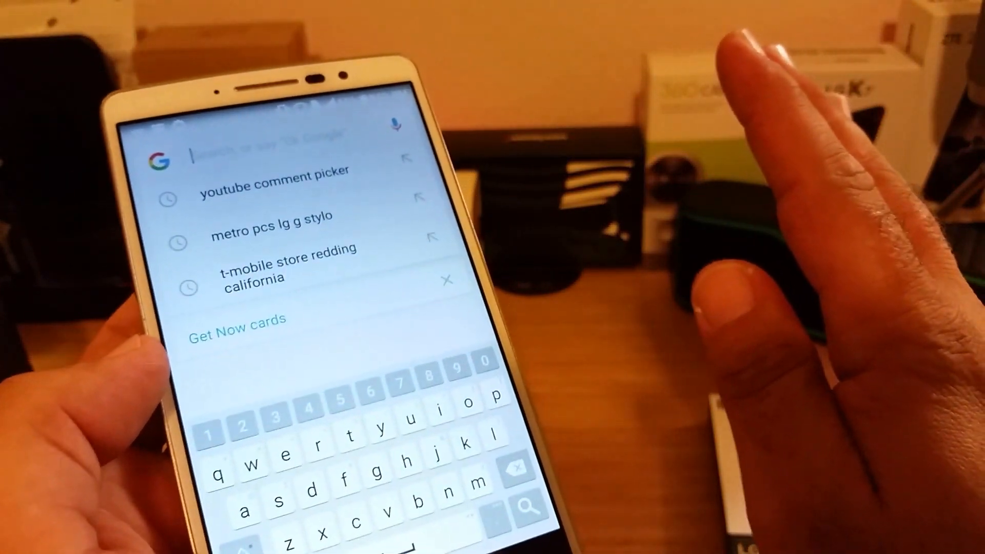
- Rerun the recent Google search 'youtube comment picker'
click(273, 186)
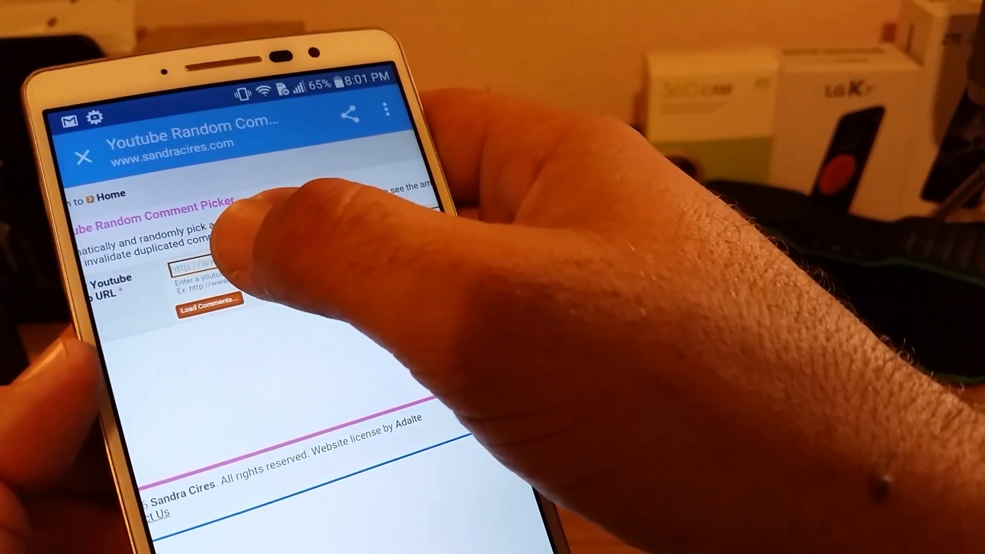
- Paste the giveaway video's youtu.be link into the picker and load its comments
click(201, 276)
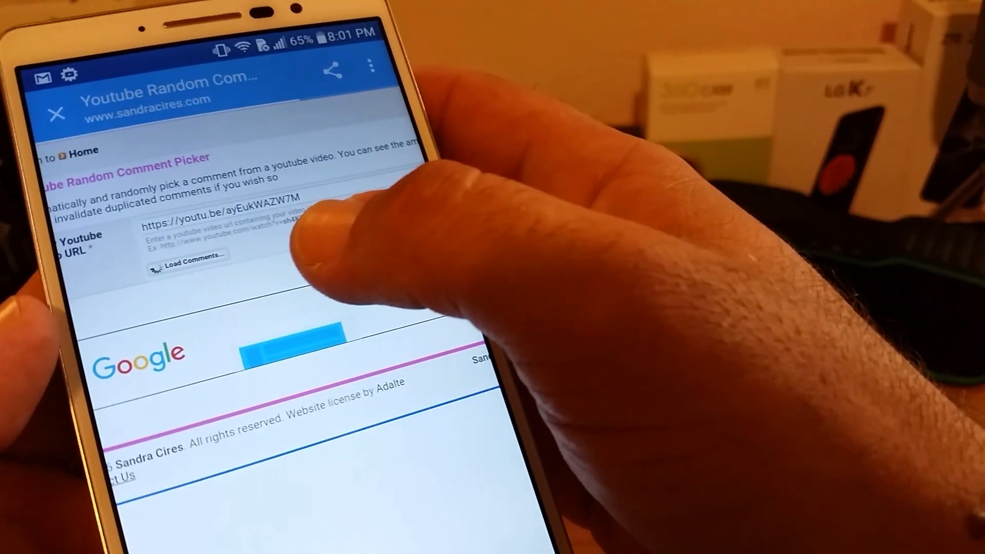
click(189, 254)
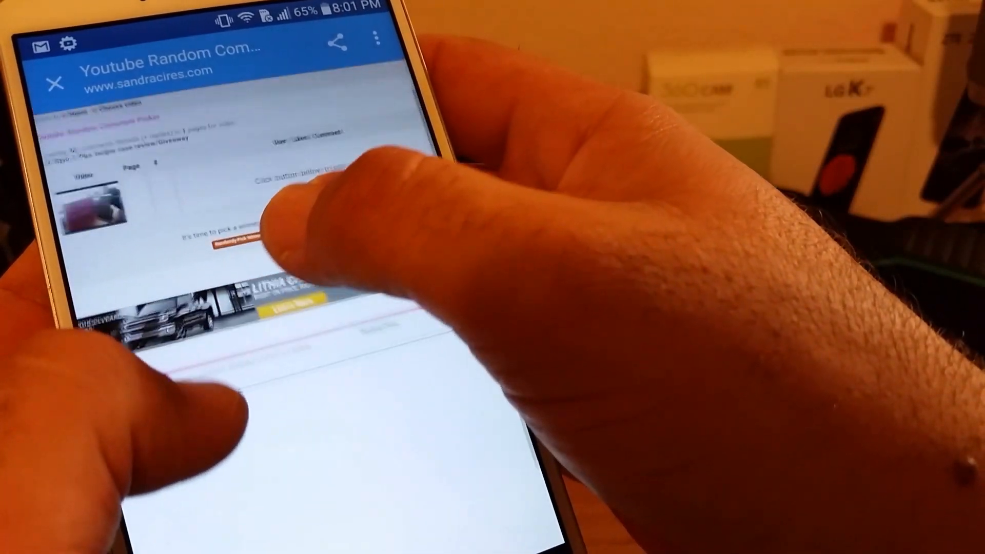